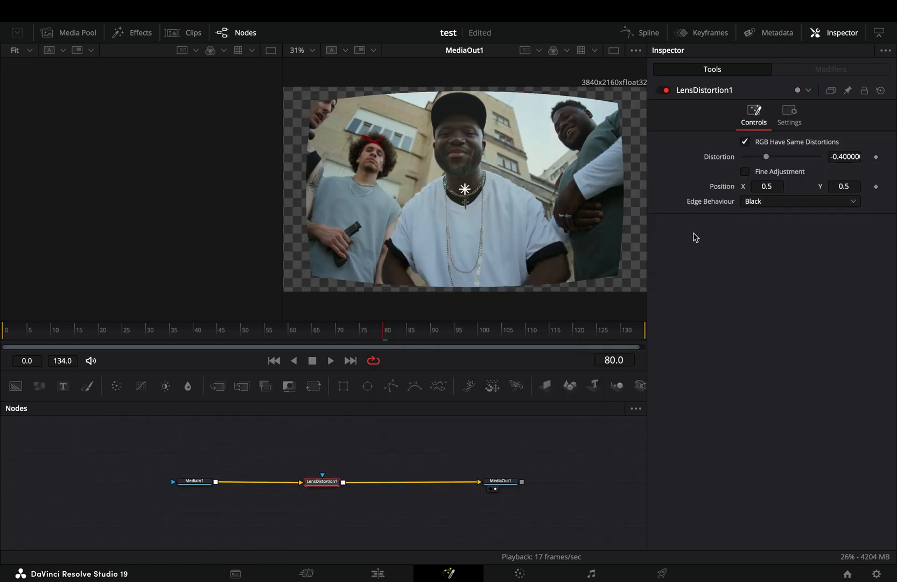
- Uncheck 'RGB Have Same Distortions' on LensDistortion1 so channels distort independently
click(745, 142)
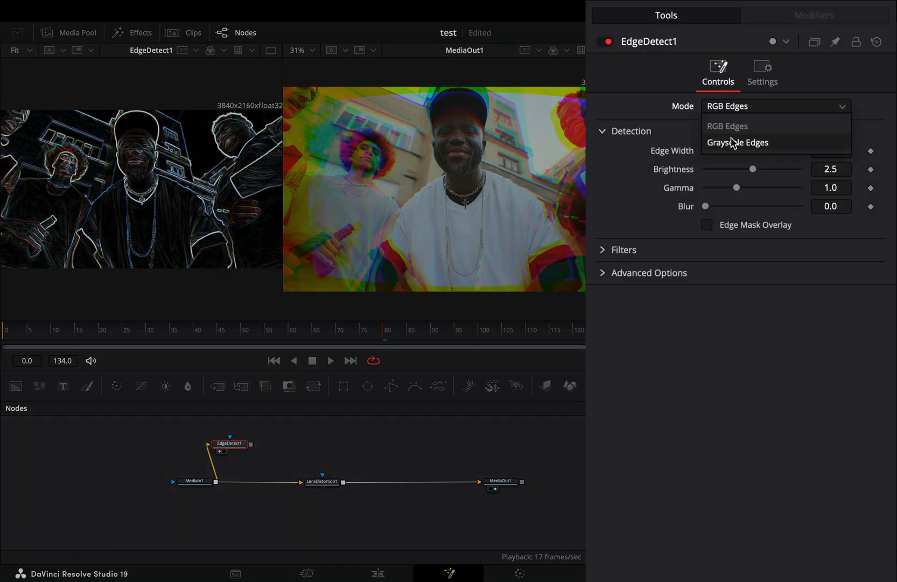
- Set EdgeDetect1's Mode to Grayscale Edges
click(737, 142)
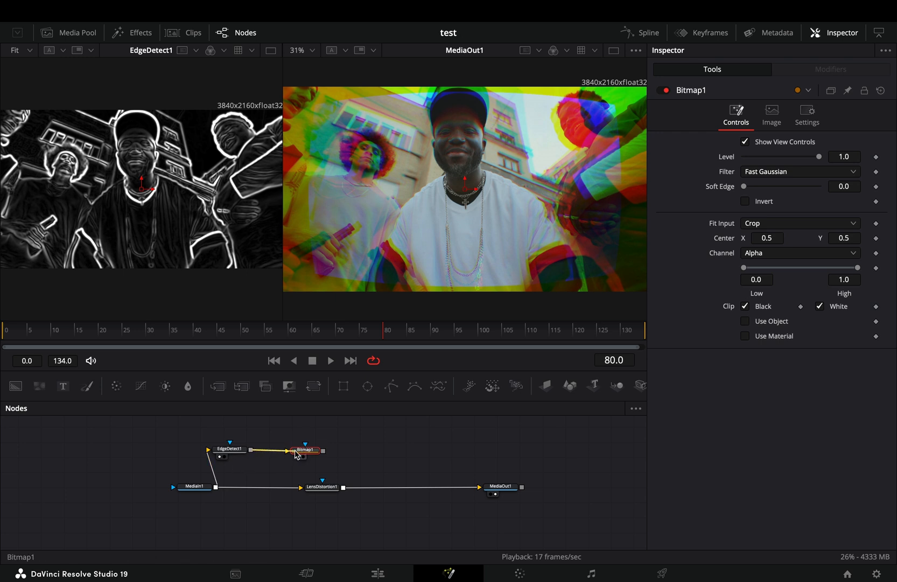
- Set Bitmap1's Channel to Luminance so the mask comes from brightness
click(800, 253)
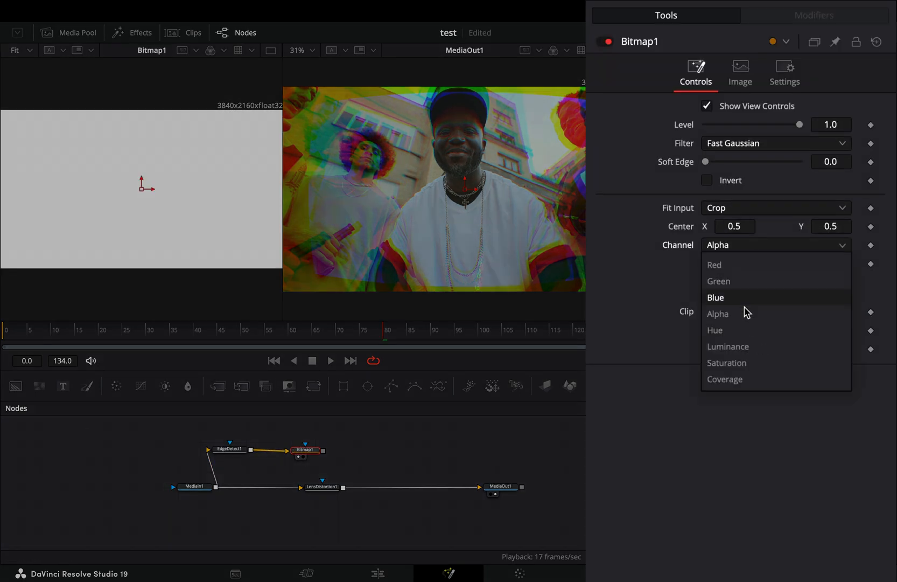
click(728, 347)
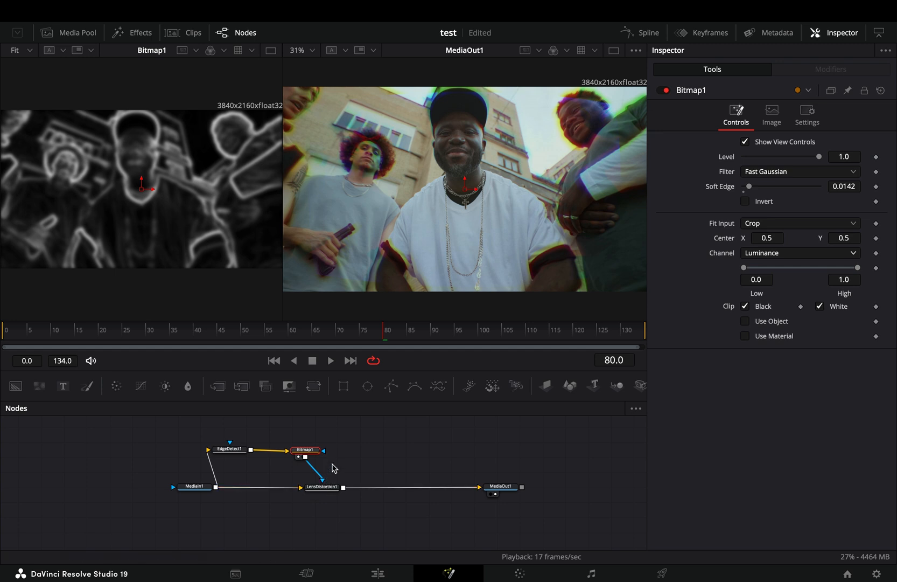
- Wire Bitmap1's output into LensDistortion1's mask input
click(330, 361)
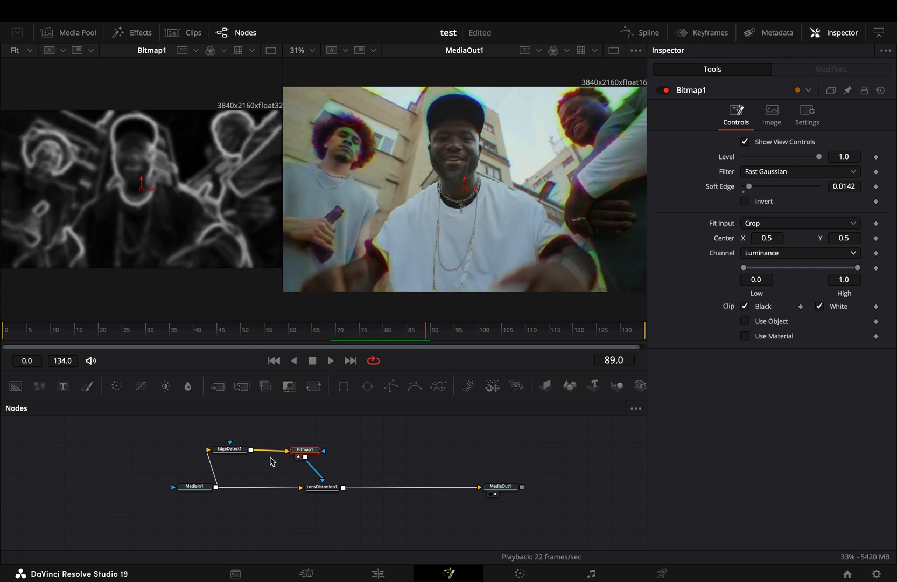
- Narrow EdgeDetect1's Edge Width from 0.283 down to about 0.236
click(228, 449)
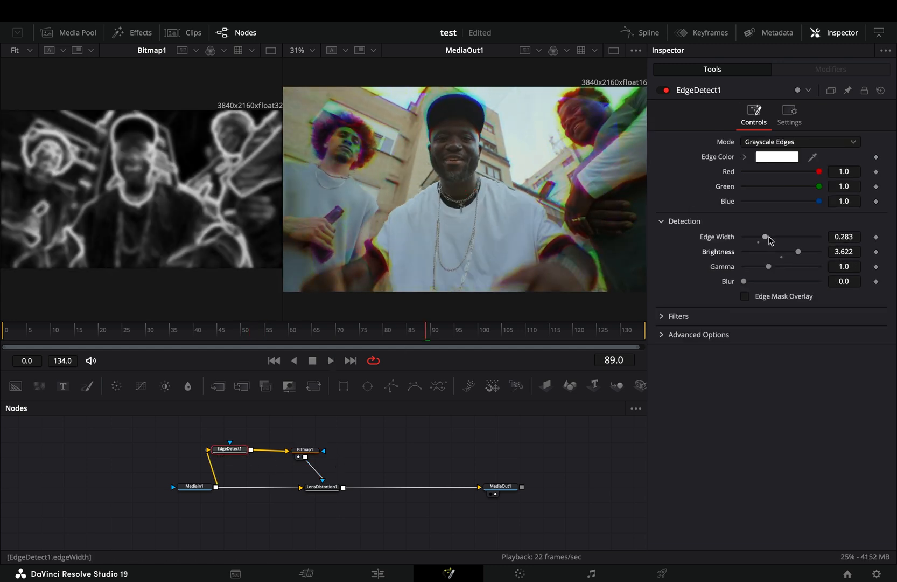
drag(766, 237, 761, 237)
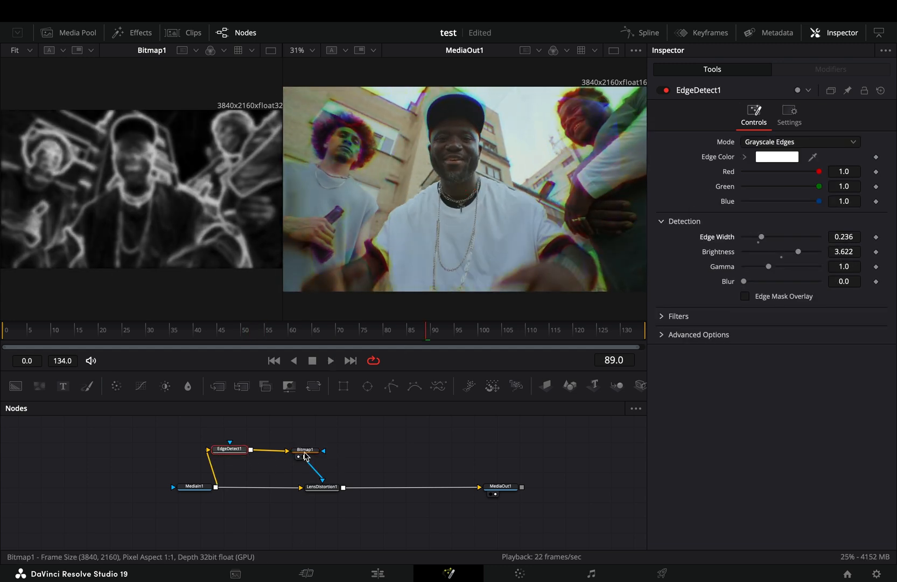